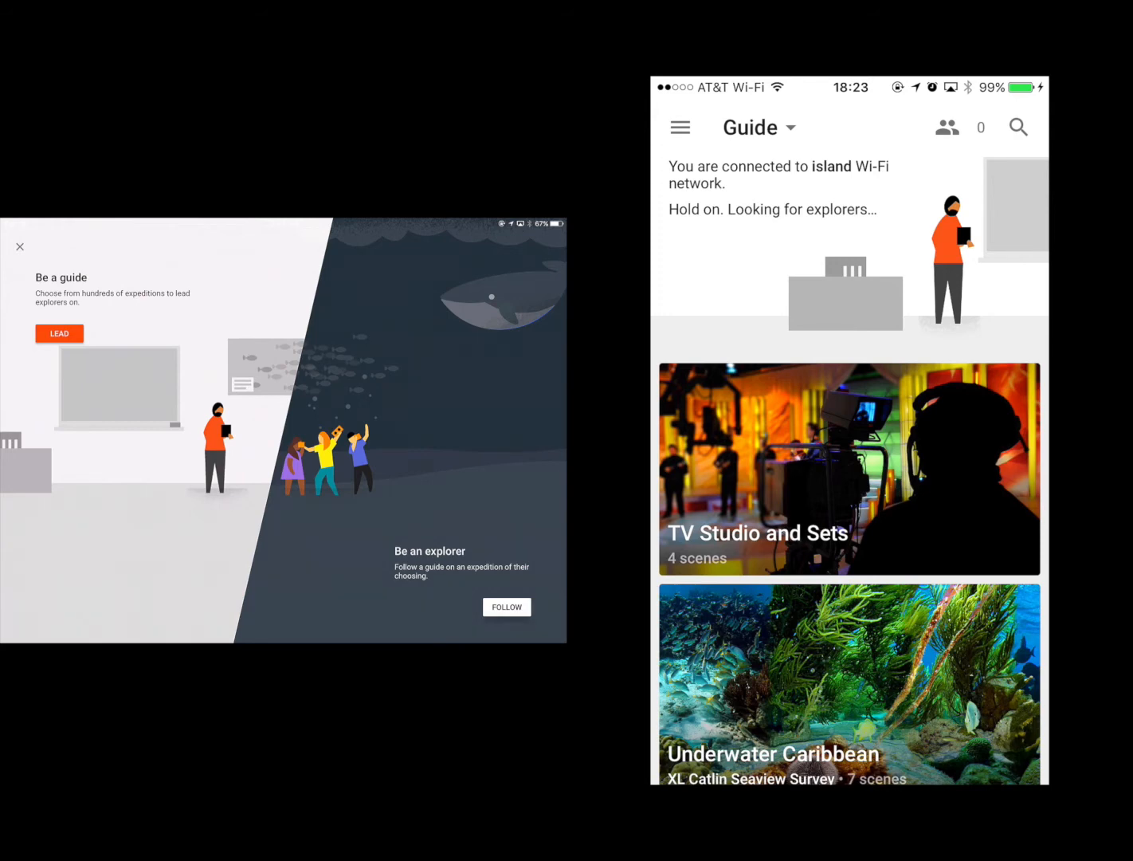
Step: Join the iPad as explorer via FOLLOW and bring up the phone's guide menu
{"action": "left_click", "coordinate": [507, 606]}
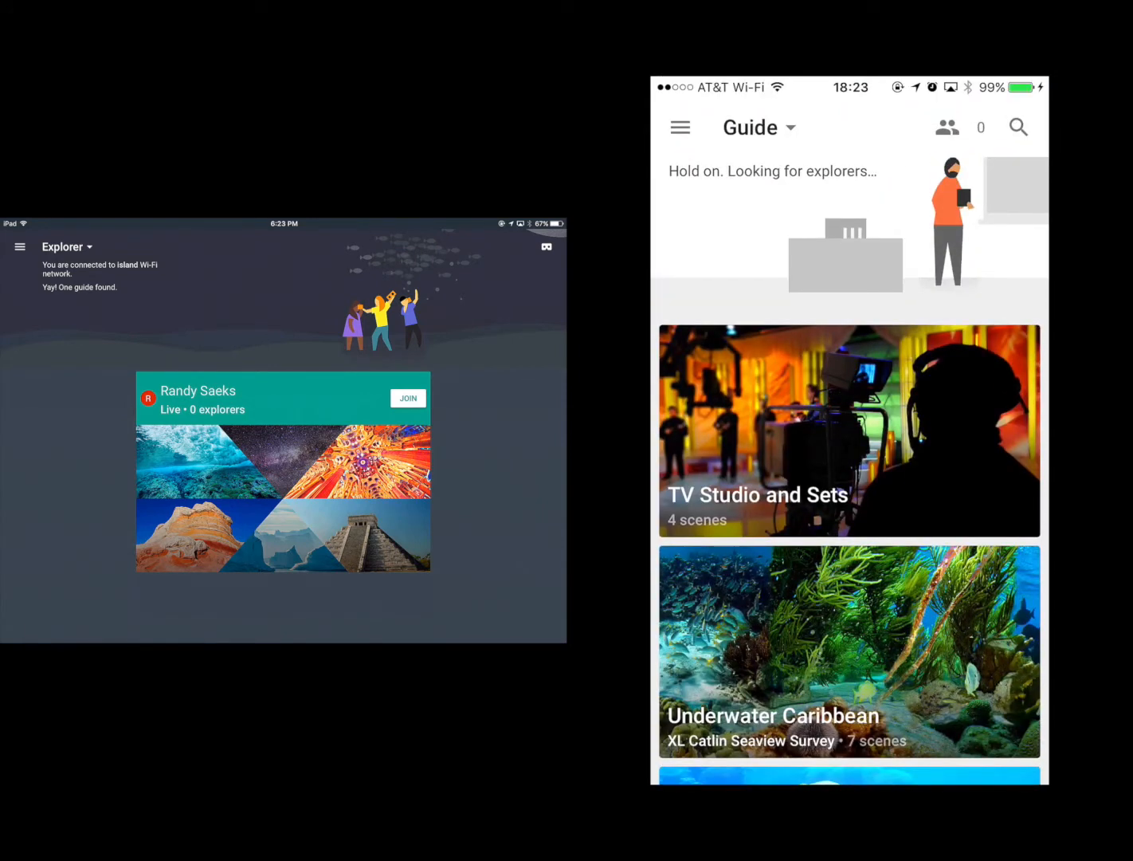
{"action": "left_click", "coordinate": [679, 127]}
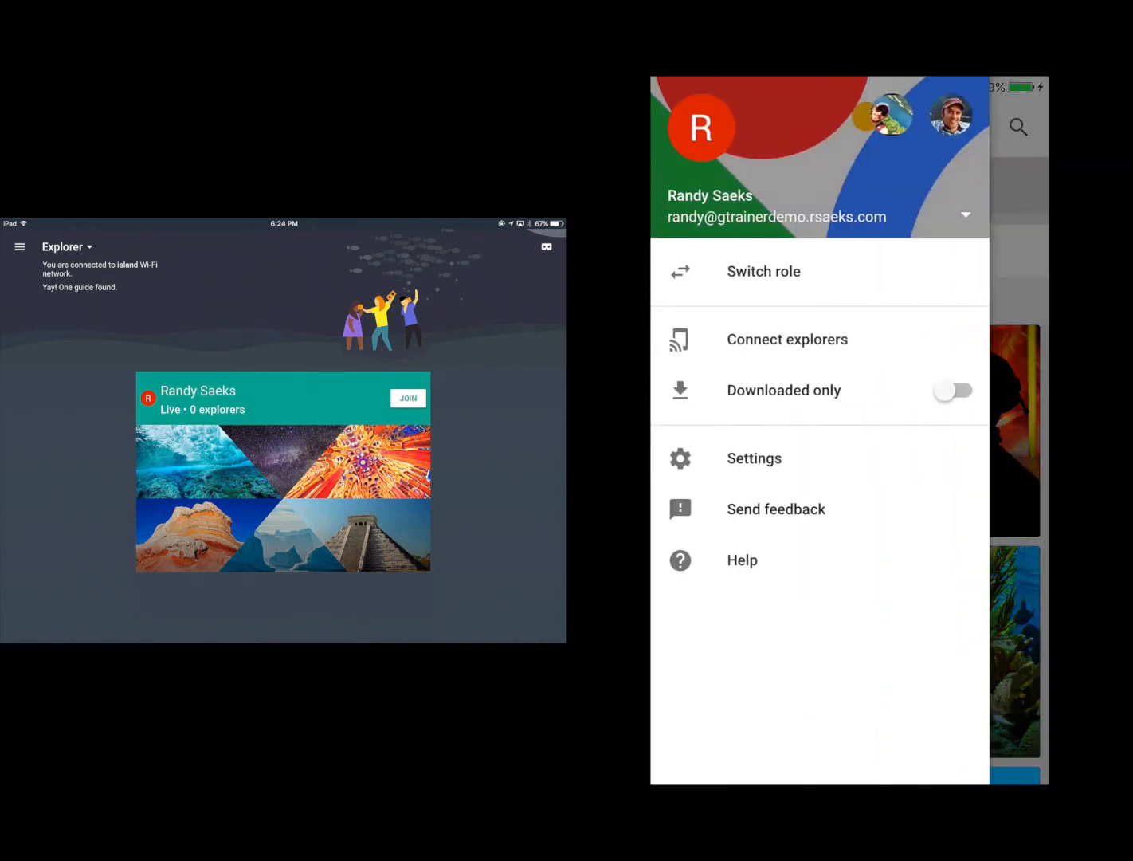
Step: Confirm the checklist items: island Wi-Fi, Expeditions open on all devices, explorers on same Wi-Fi
{"action": "left_click", "coordinate": [787, 339]}
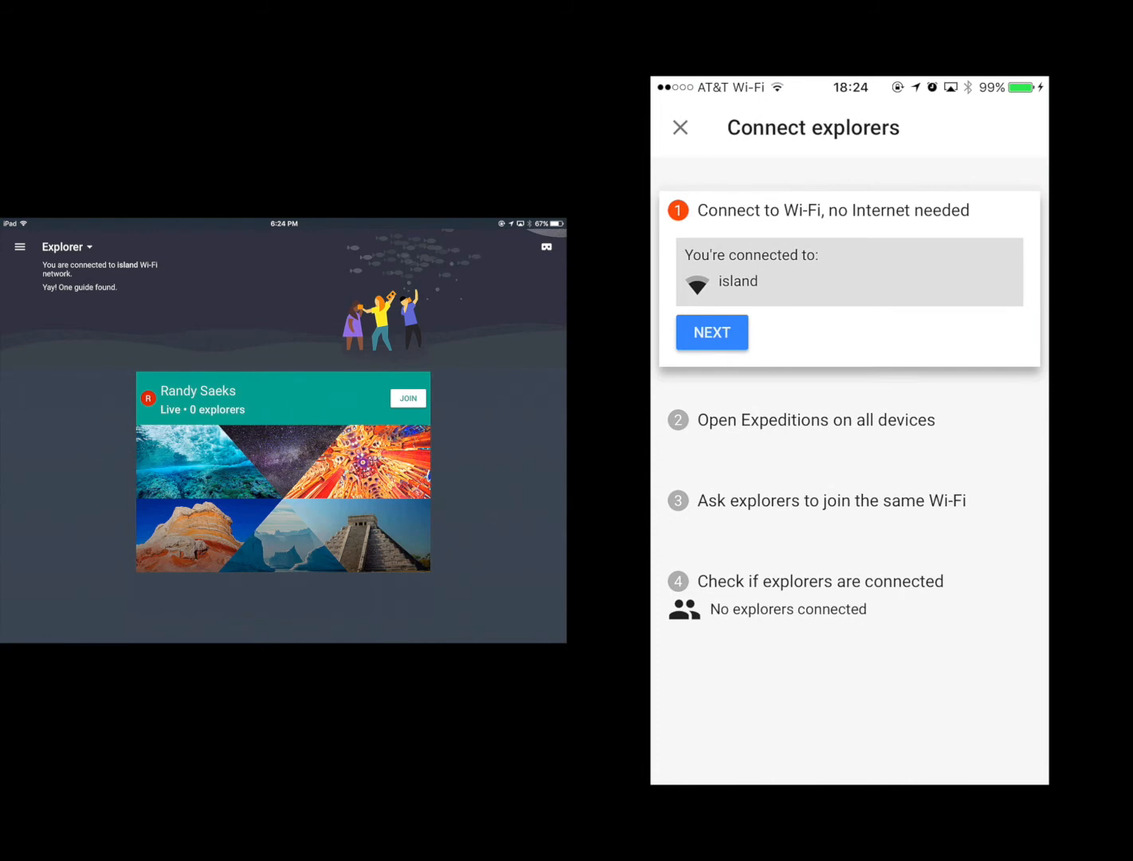
{"action": "left_click", "coordinate": [711, 331]}
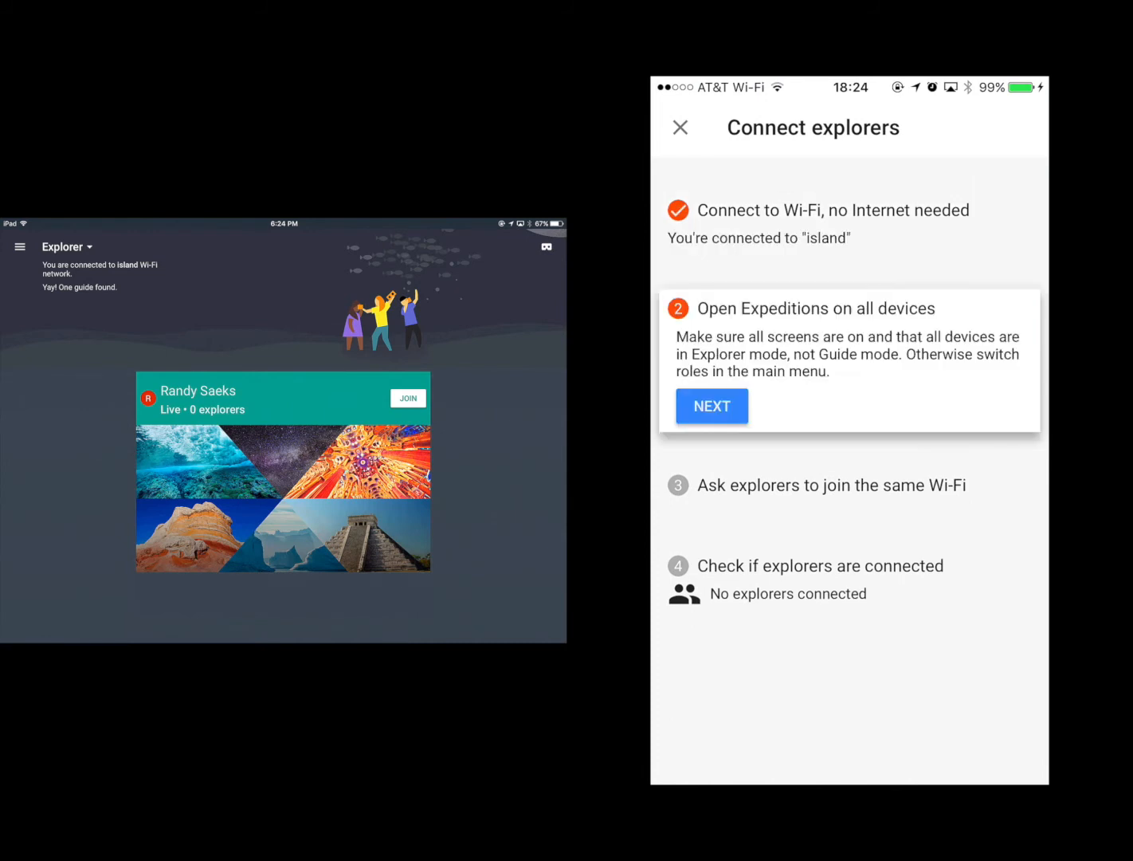
{"action": "left_click", "coordinate": [710, 405]}
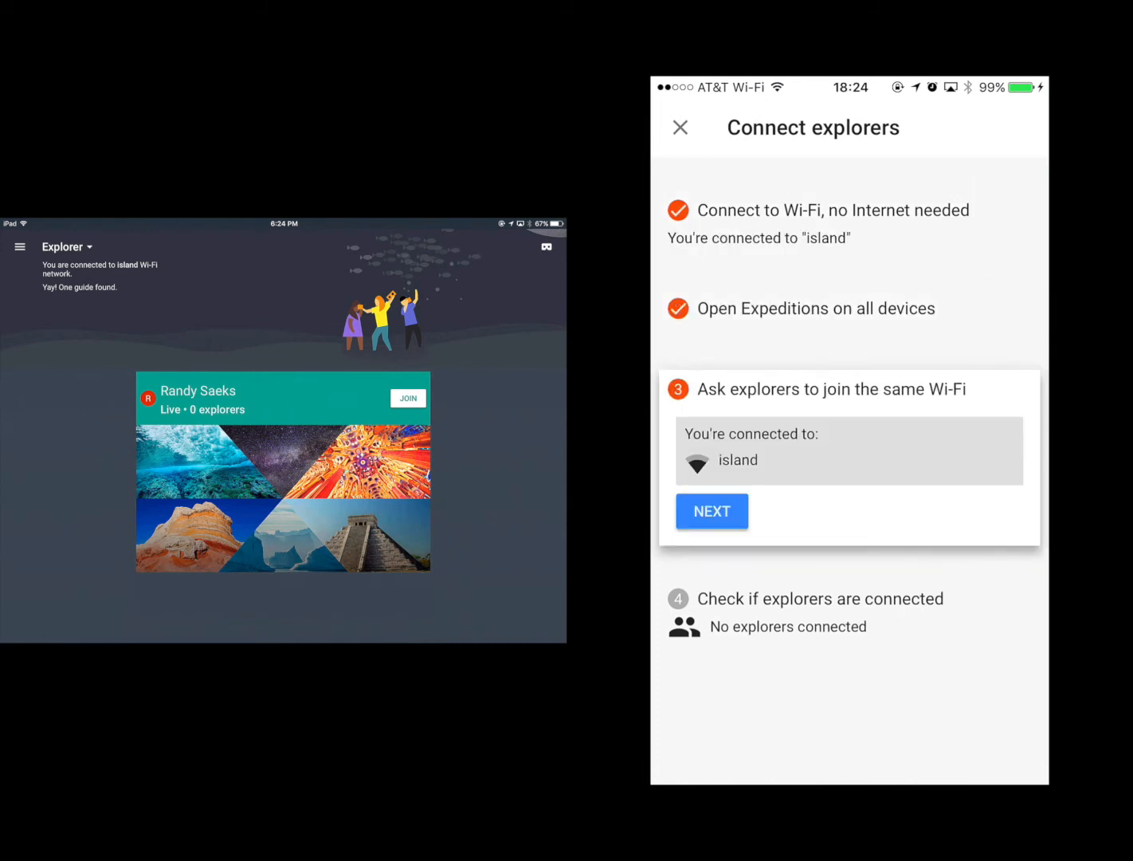
{"action": "left_click", "coordinate": [711, 510]}
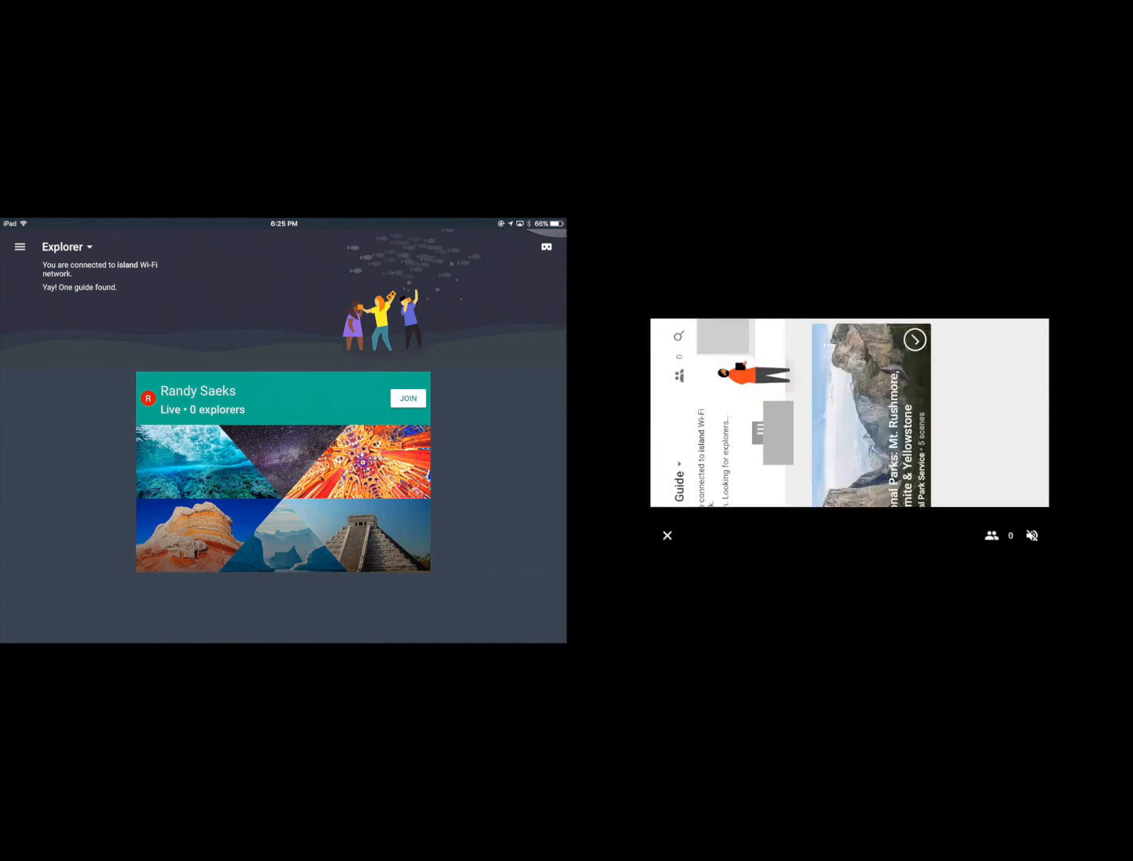
Step: Open National Parks: Mt. Rushmore, Yosemite & Yellowstone on the phone and have the iPad JOIN it
{"action": "left_click", "coordinate": [915, 339]}
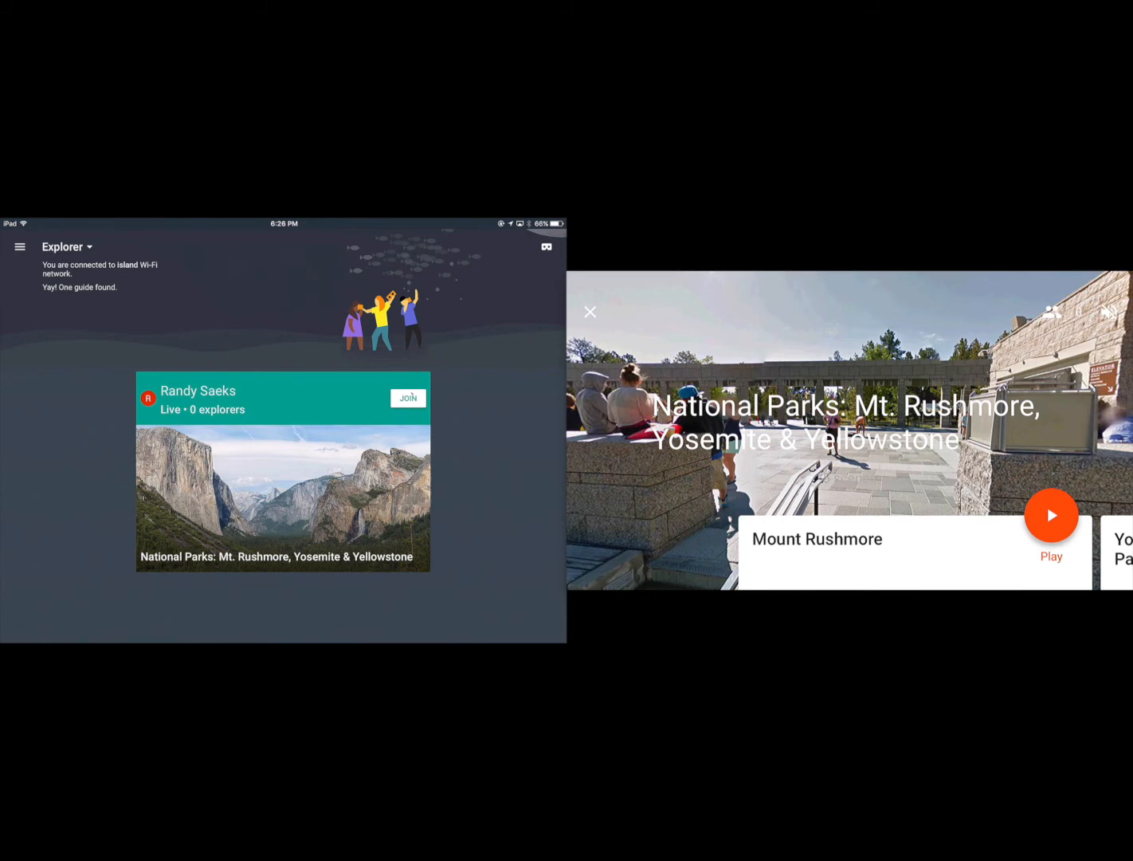
{"action": "left_click", "coordinate": [408, 398]}
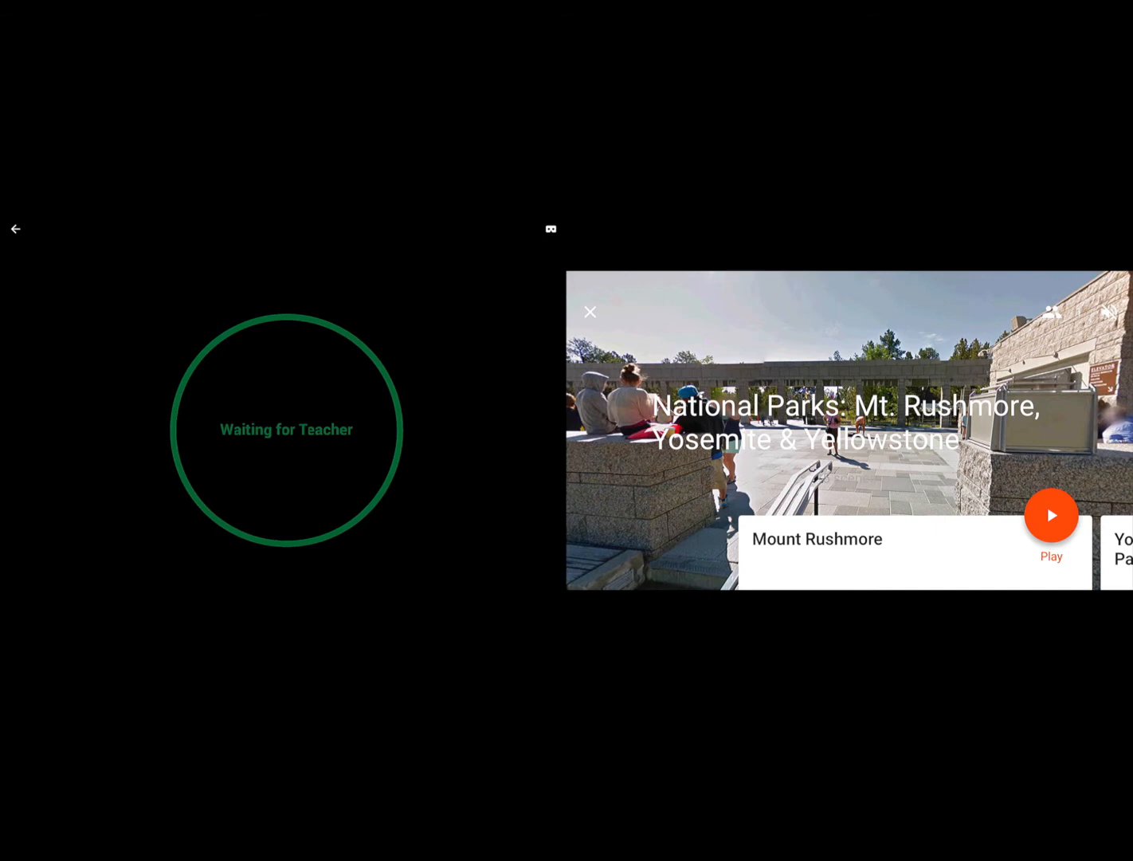
Step: Send the Mount Rushmore scene to explorers, leaving it paused by the teacher on the iPad
{"action": "left_click", "coordinate": [1052, 513]}
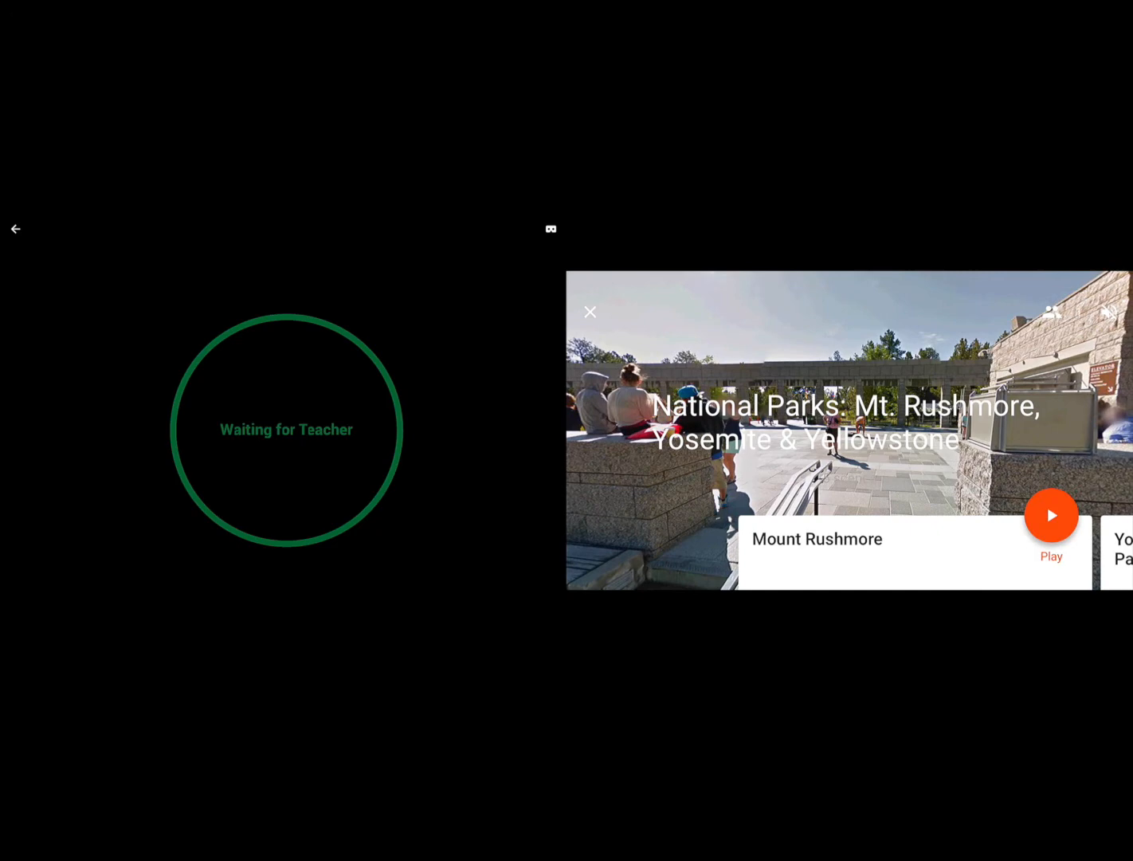
{"action": "left_click", "coordinate": [1052, 514]}
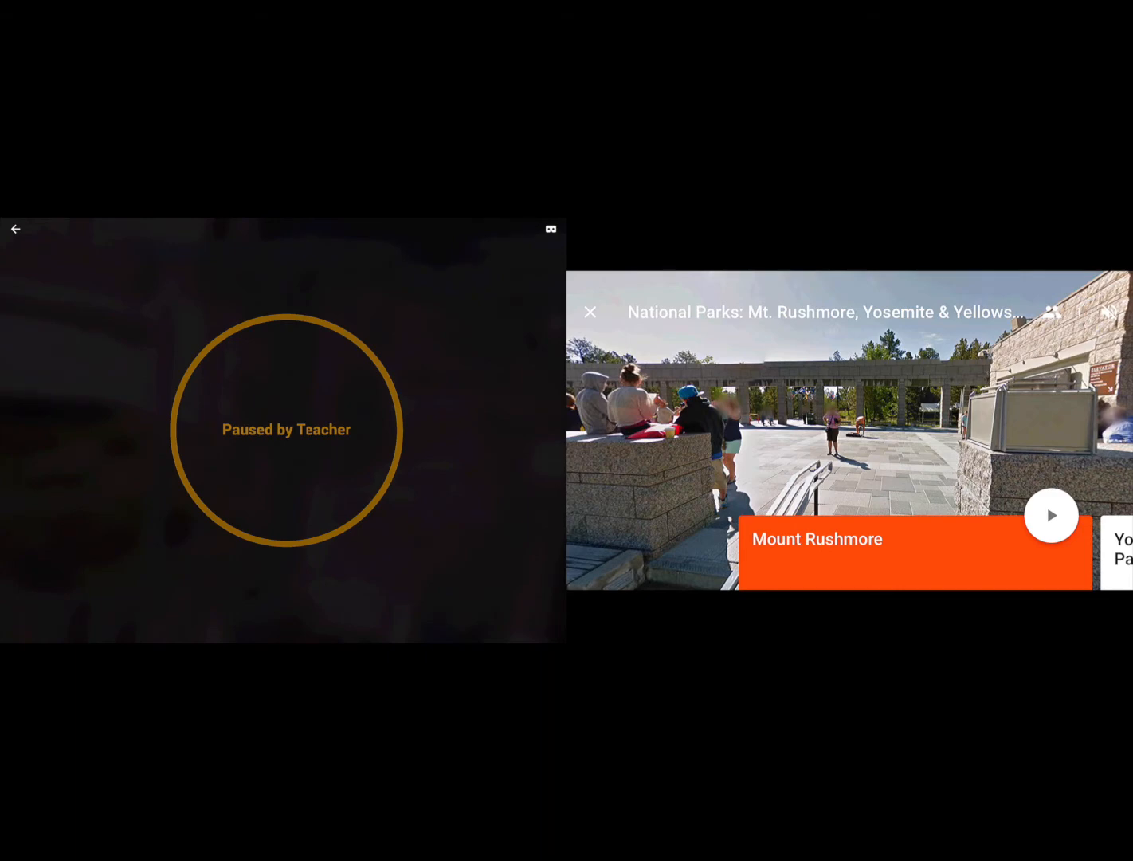
Step: Unpause Mount Rushmore so the iPad shows its panorama, then pause it again
{"action": "left_click", "coordinate": [1050, 513]}
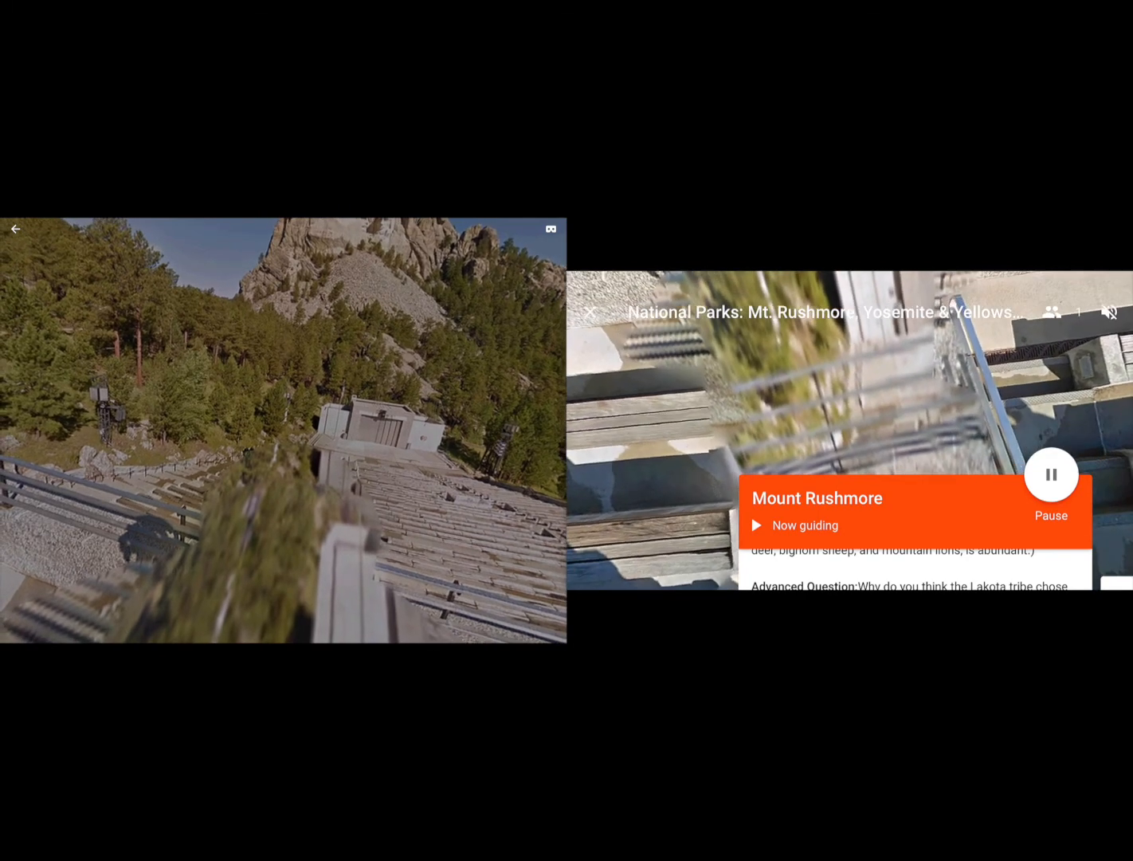
{"action": "left_click", "coordinate": [1050, 474]}
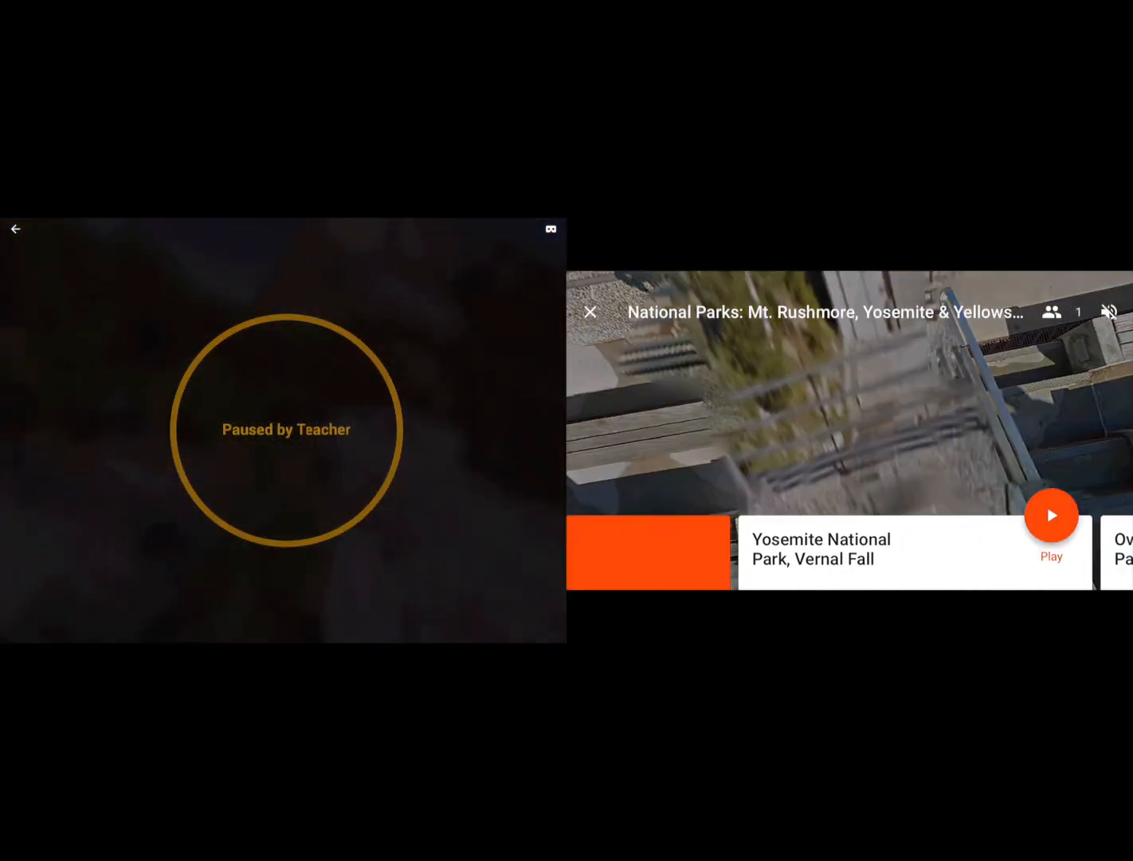
Step: Play the Yosemite National Park, Vernal Fall scene so the iPad explorer sees it
{"action": "left_click", "coordinate": [1052, 515]}
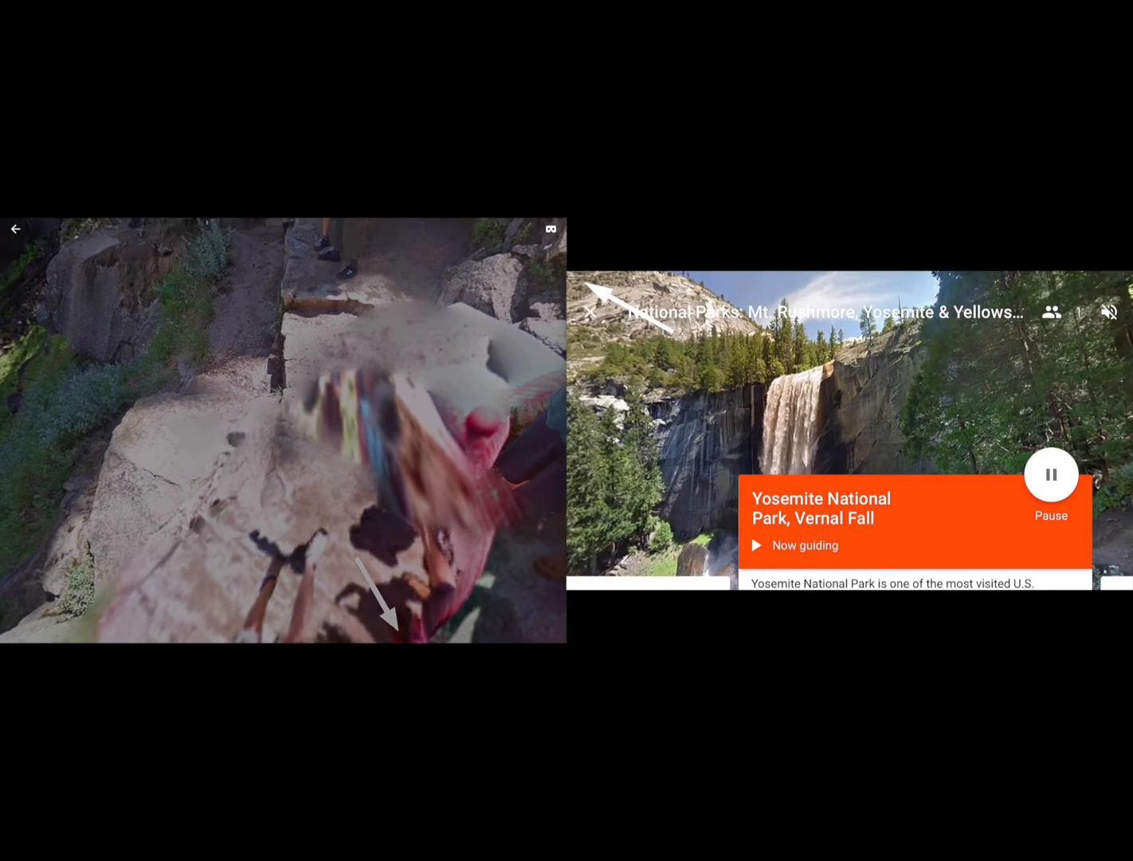
Step: Guide the Overview of Yosemite National Park scene and browse on toward Yellowstone
{"action": "scroll", "scroll_direction": "left", "scroll_amount": 3}
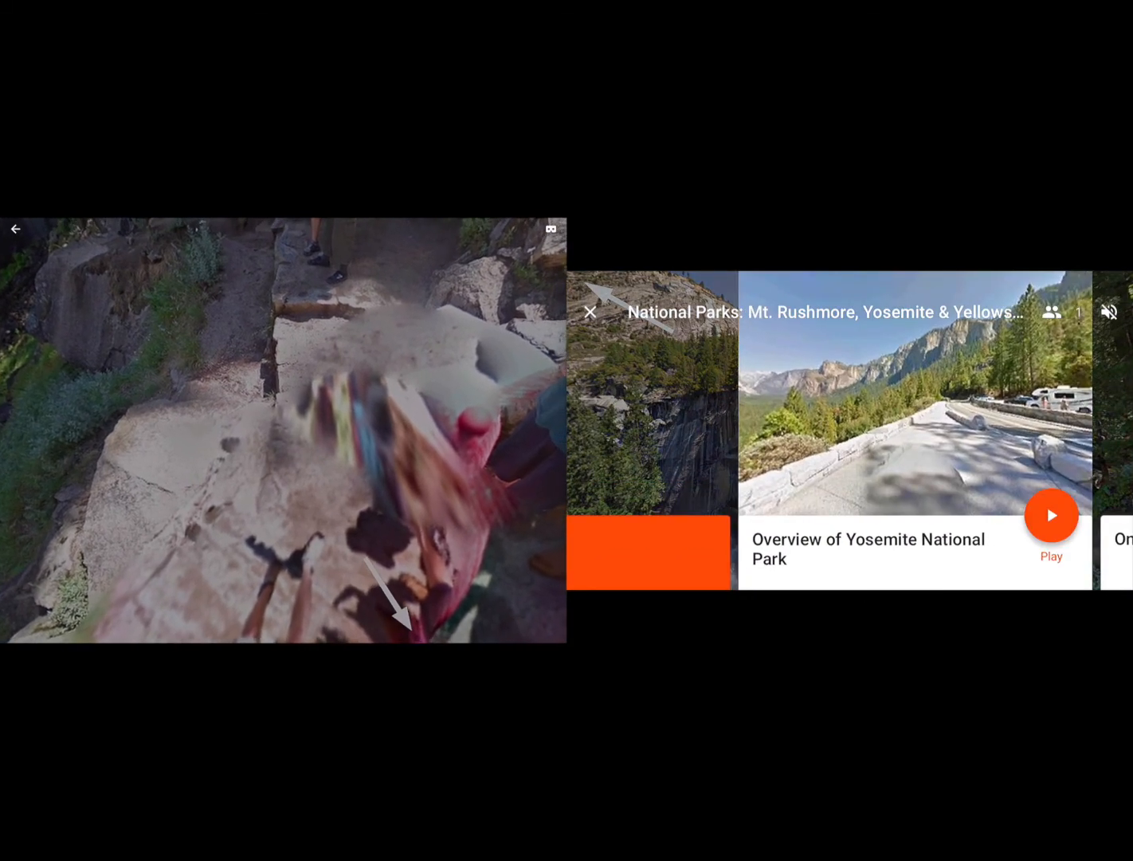
{"action": "left_click", "coordinate": [1052, 513]}
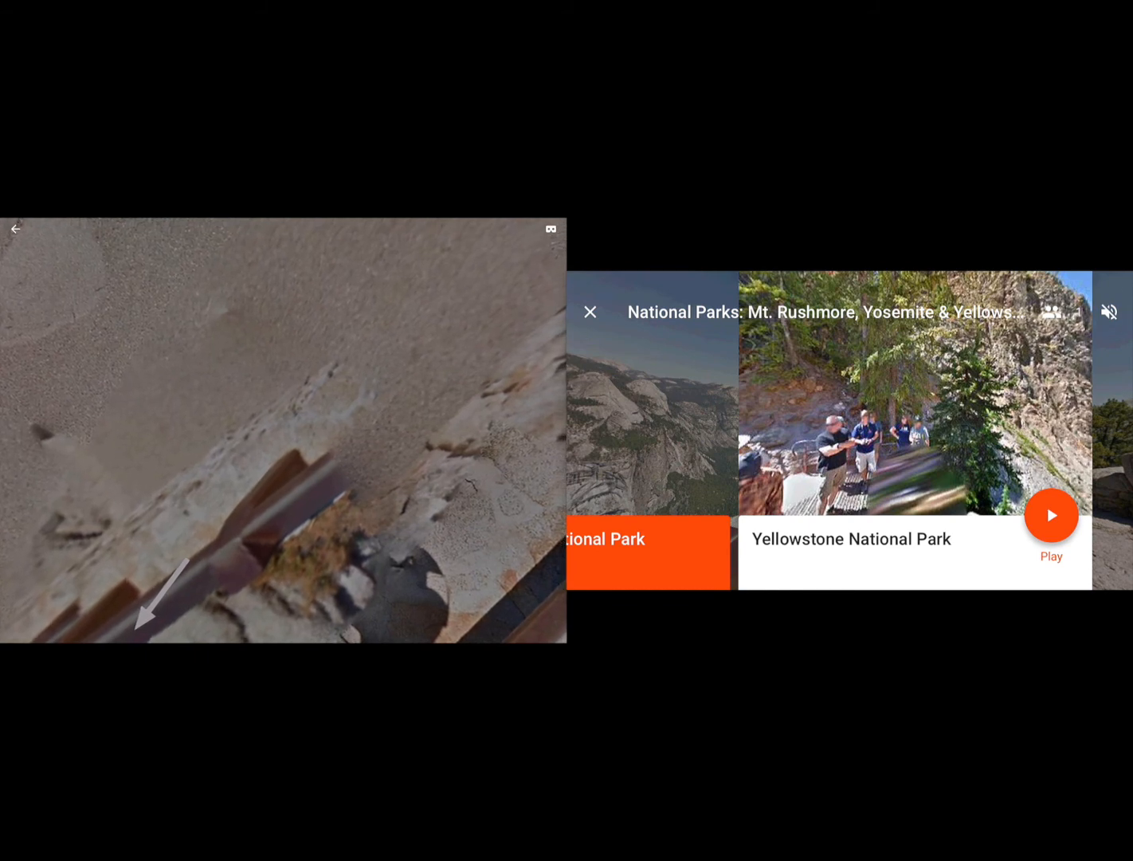
Step: Play the On Top of Yosemite National Park scene so the phone shows 'Now guiding'
{"action": "left_click", "coordinate": [1050, 513]}
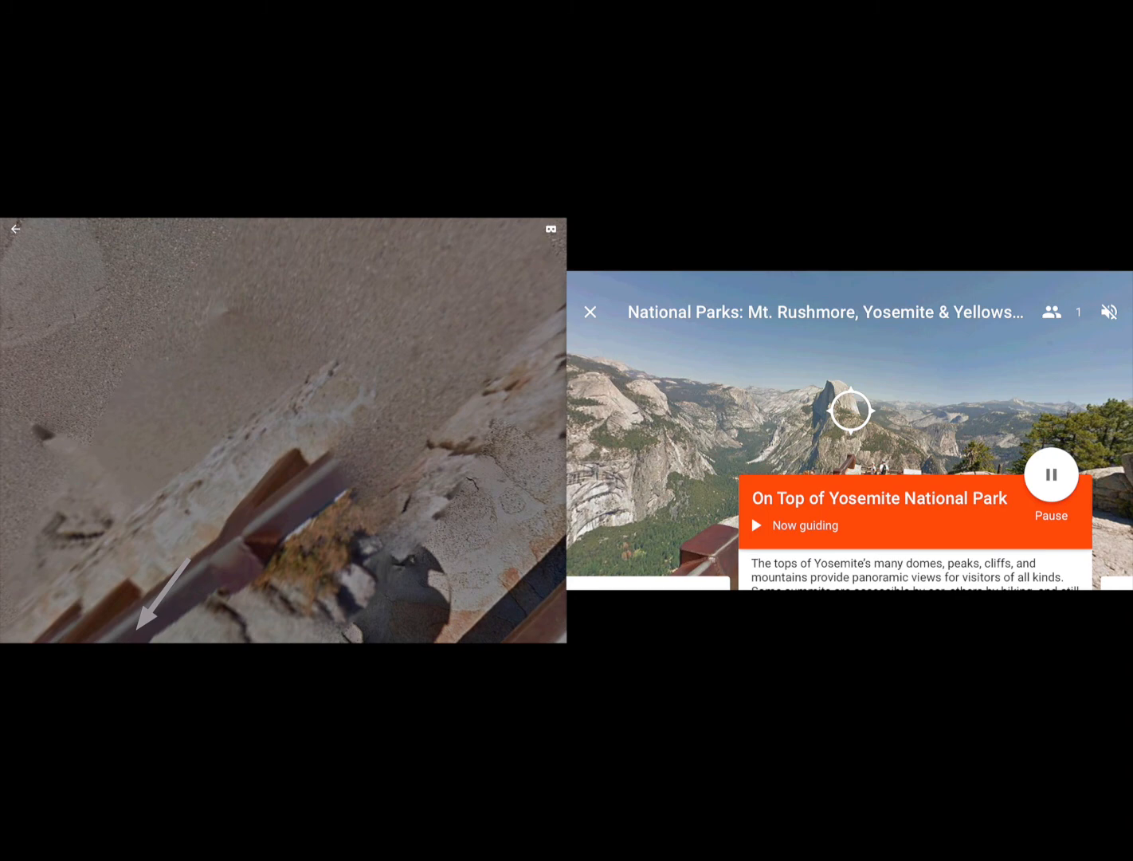
Step: Exit the National Parks expedition and return to the guide's expedition library
{"action": "left_click", "coordinate": [590, 311]}
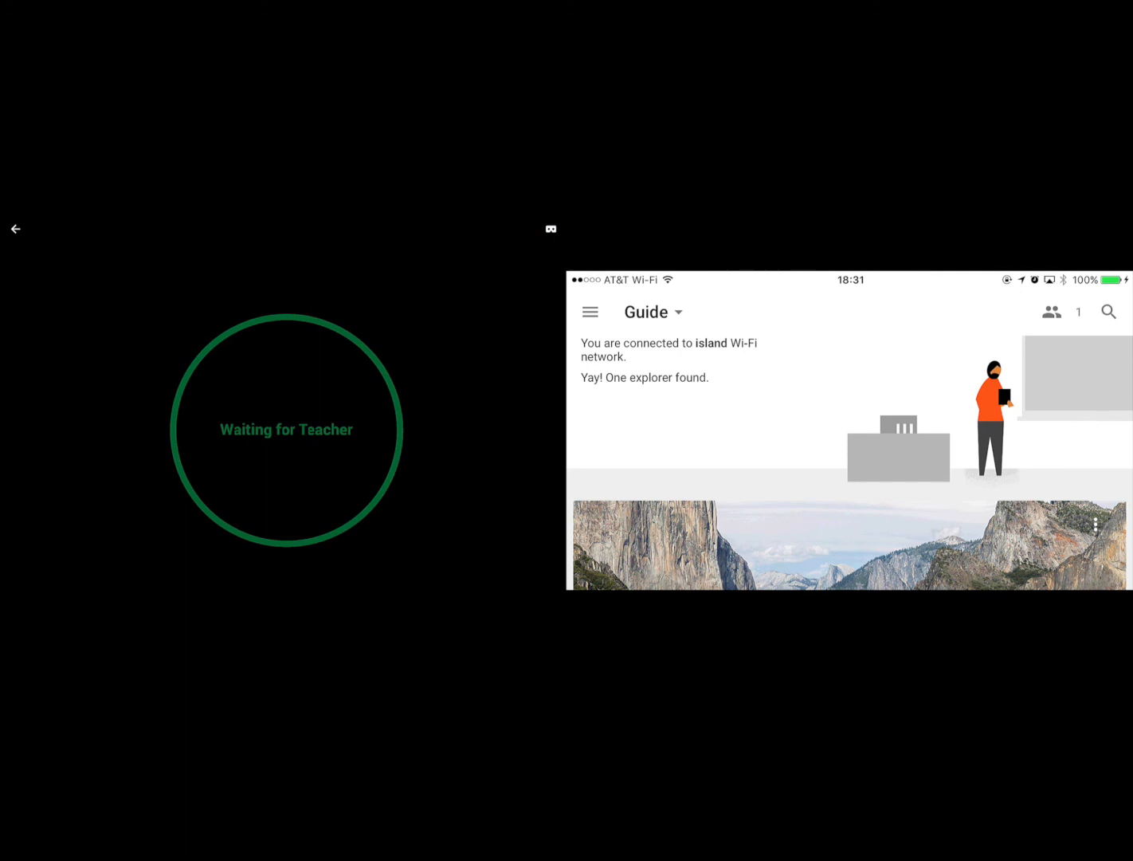
{"action": "left_click", "coordinate": [590, 313]}
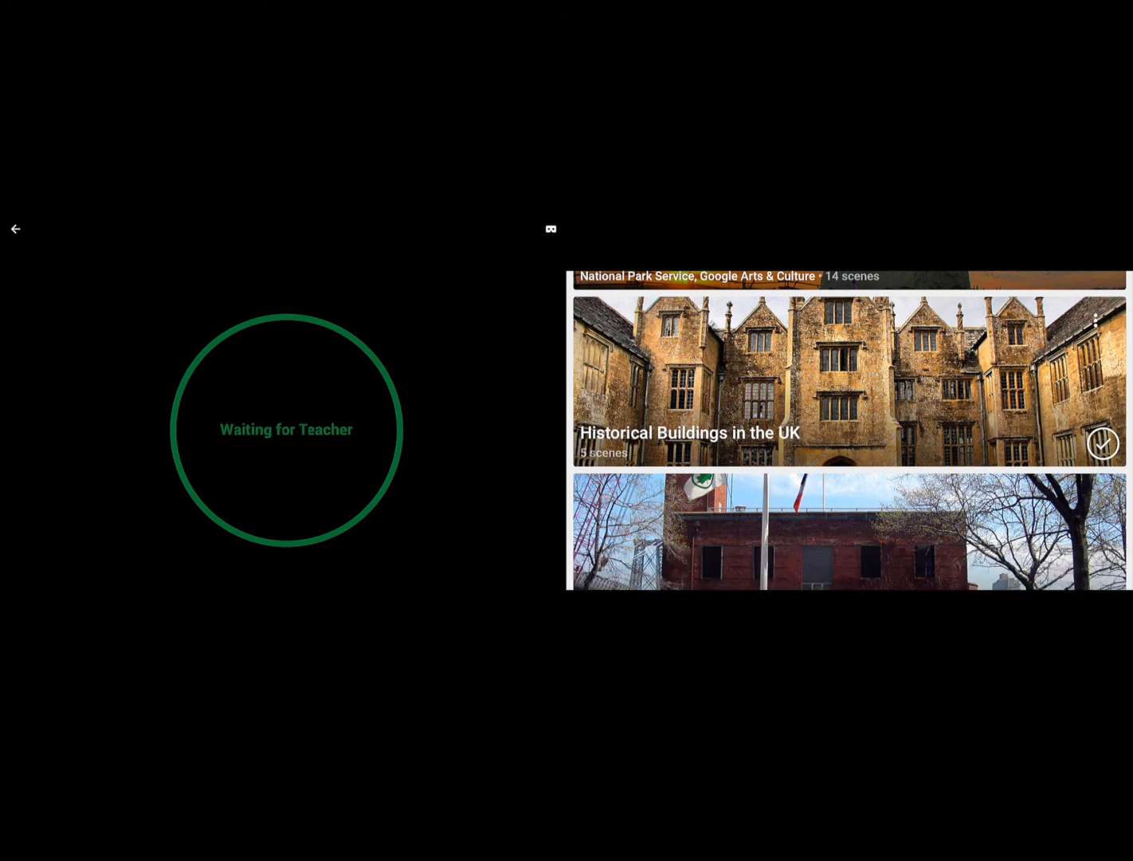
Step: Guide St. Michael's Mount from Historical Buildings in the UK, then bring up the Leave expedition dialog
{"action": "left_click", "coordinate": [848, 379]}
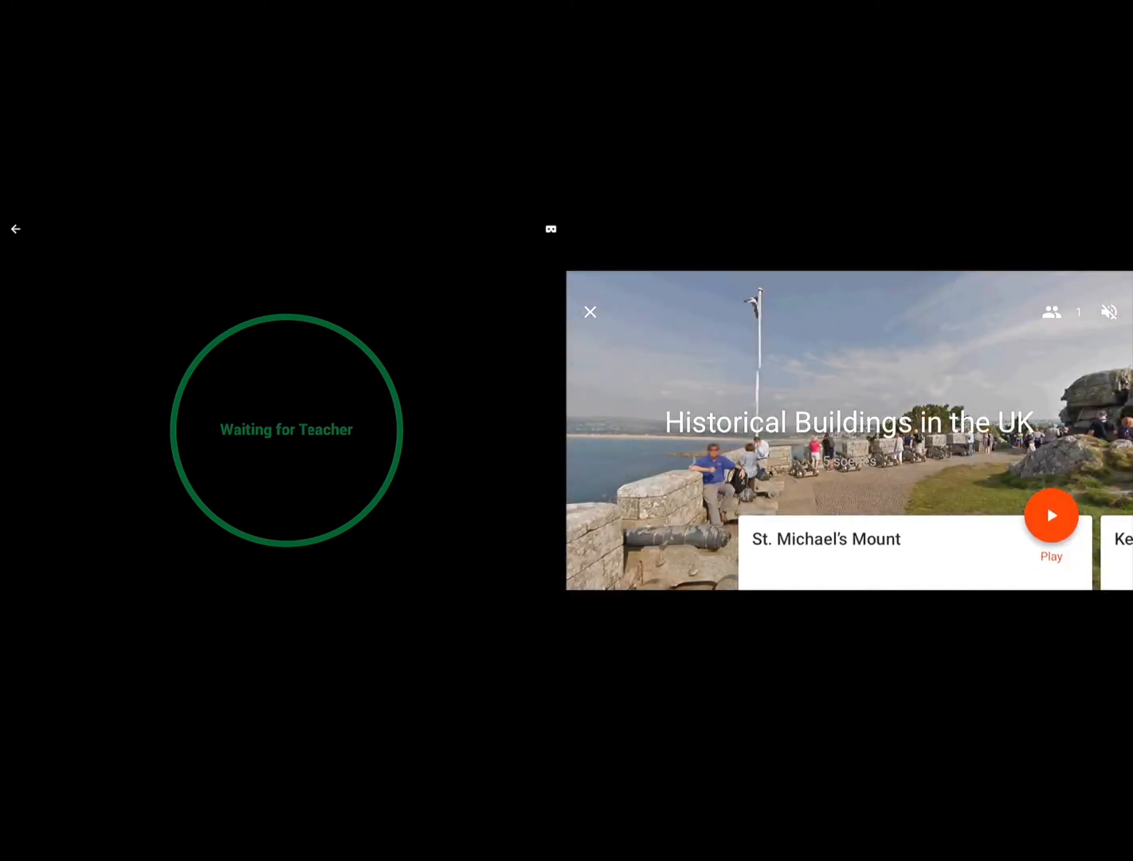
{"action": "left_click", "coordinate": [1052, 513]}
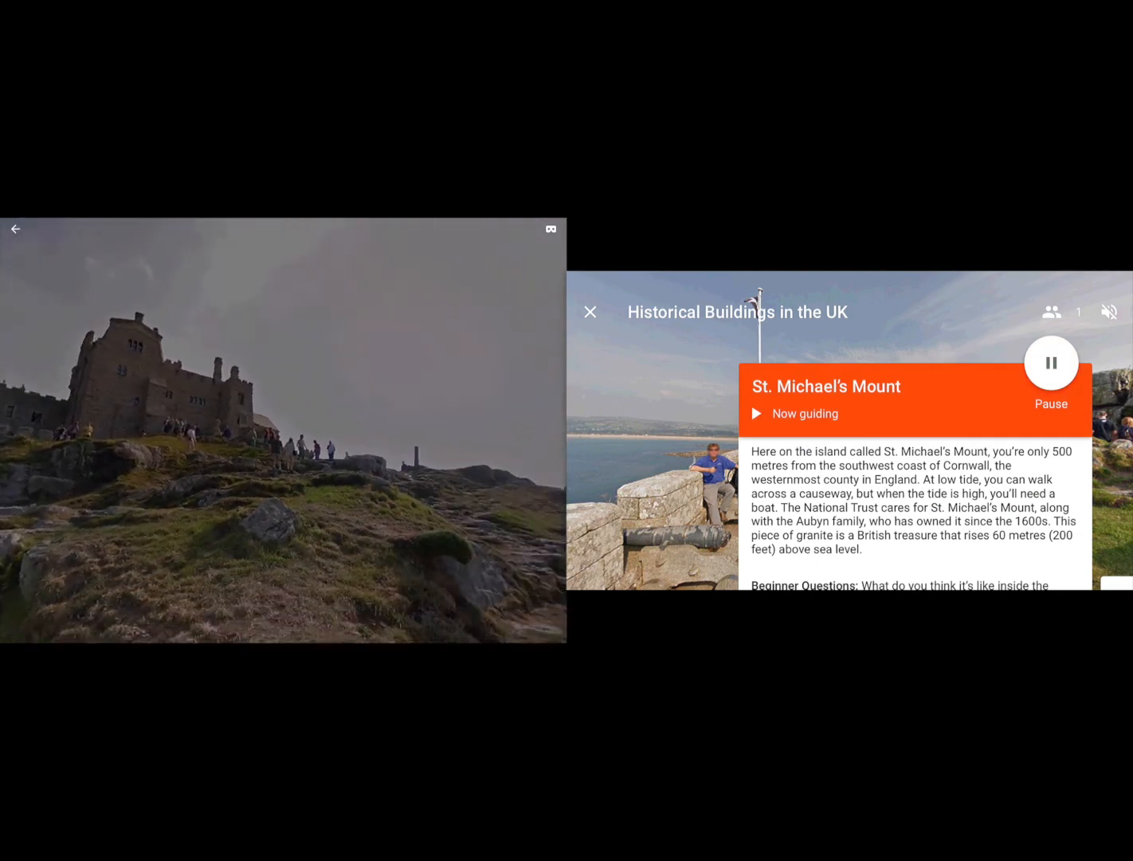
{"action": "left_click", "coordinate": [590, 313]}
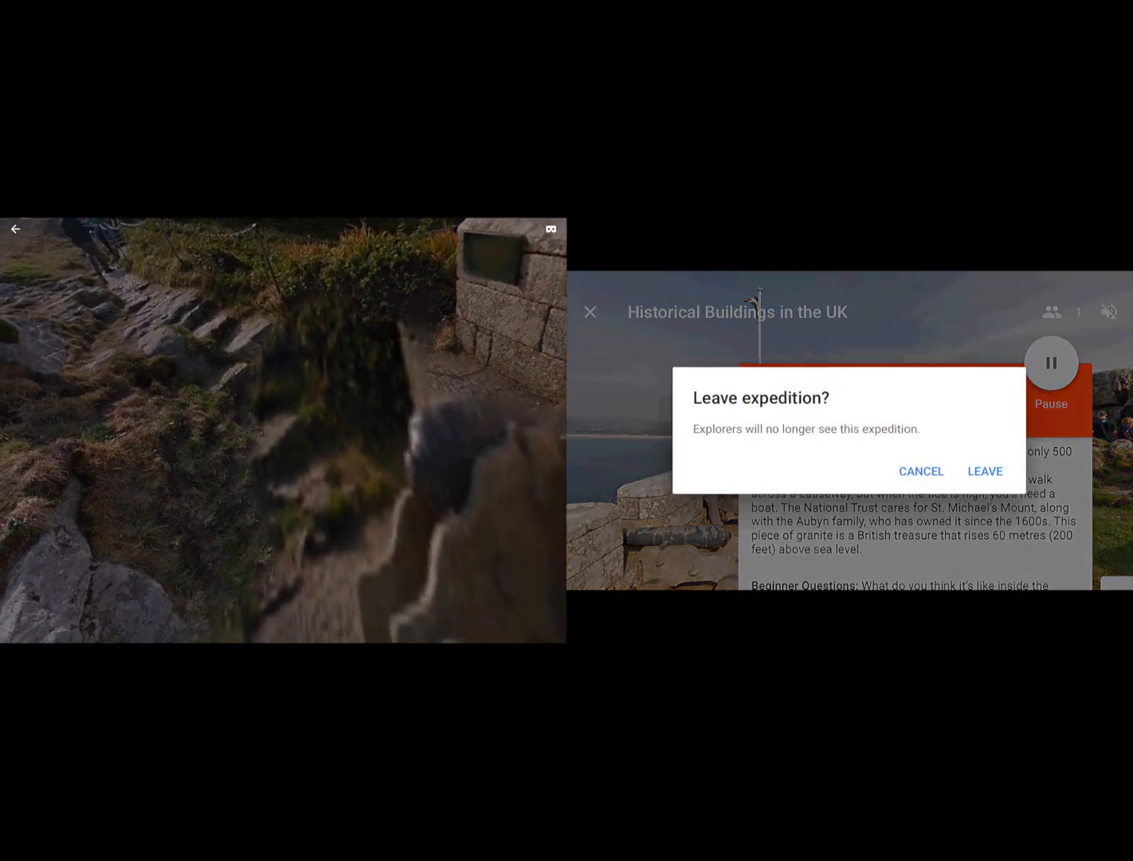
Step: Confirm leaving the Historical Buildings expedition, returning both devices home with the iPad side menu shown
{"action": "left_click", "coordinate": [985, 472]}
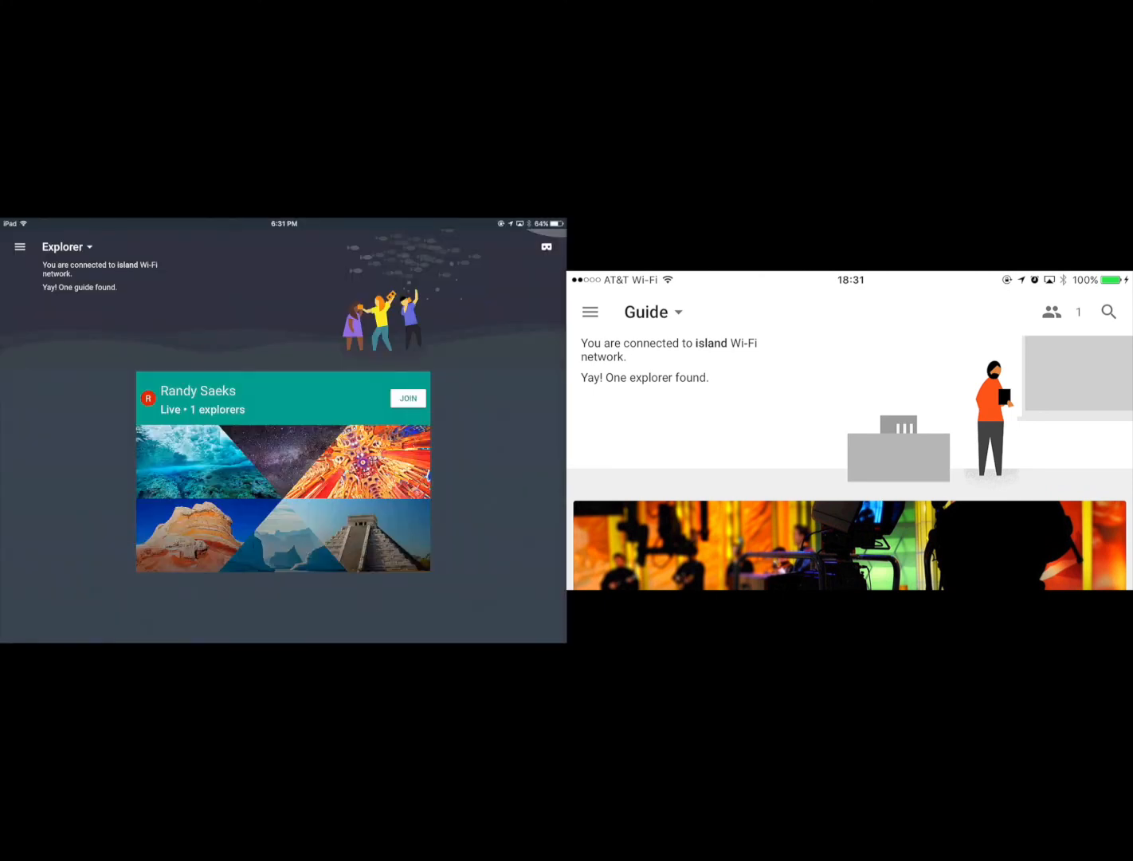
{"action": "left_click", "coordinate": [19, 245]}
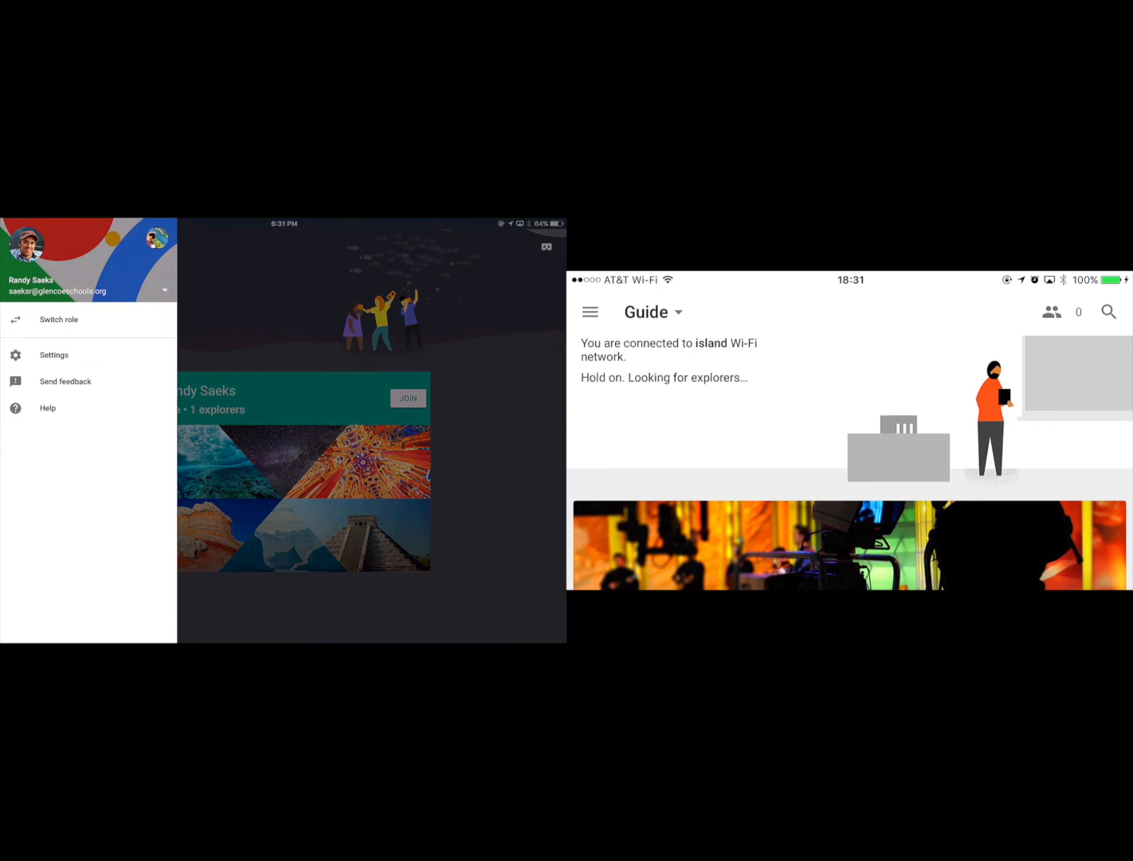